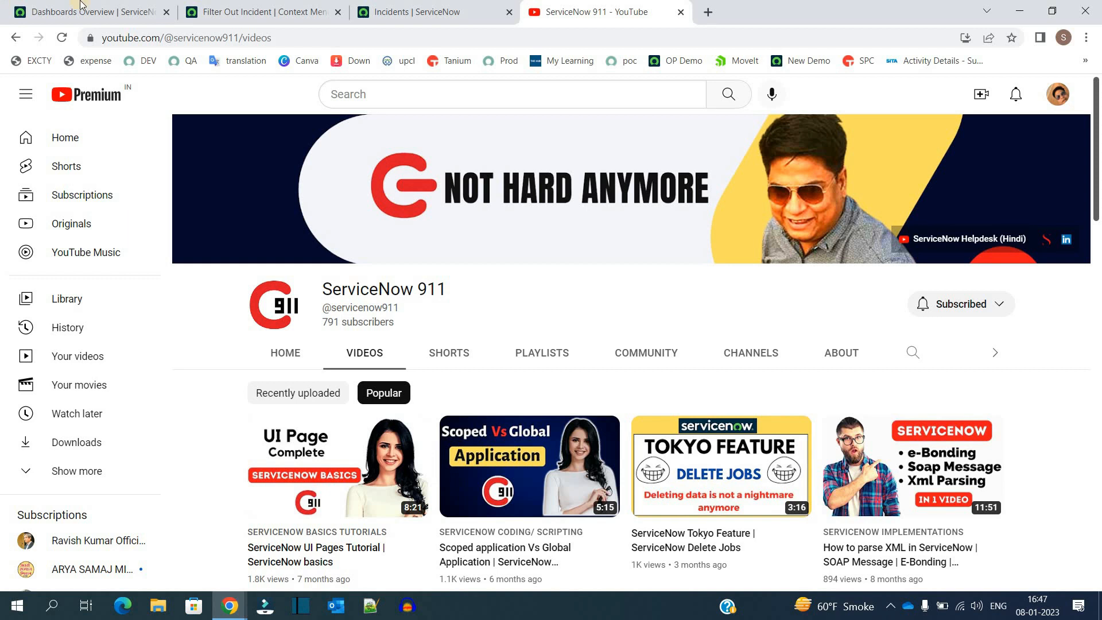
# Step: Return to the ServiceNow instance and bring up the Show Matching context menu record
pyautogui.click(92, 11)
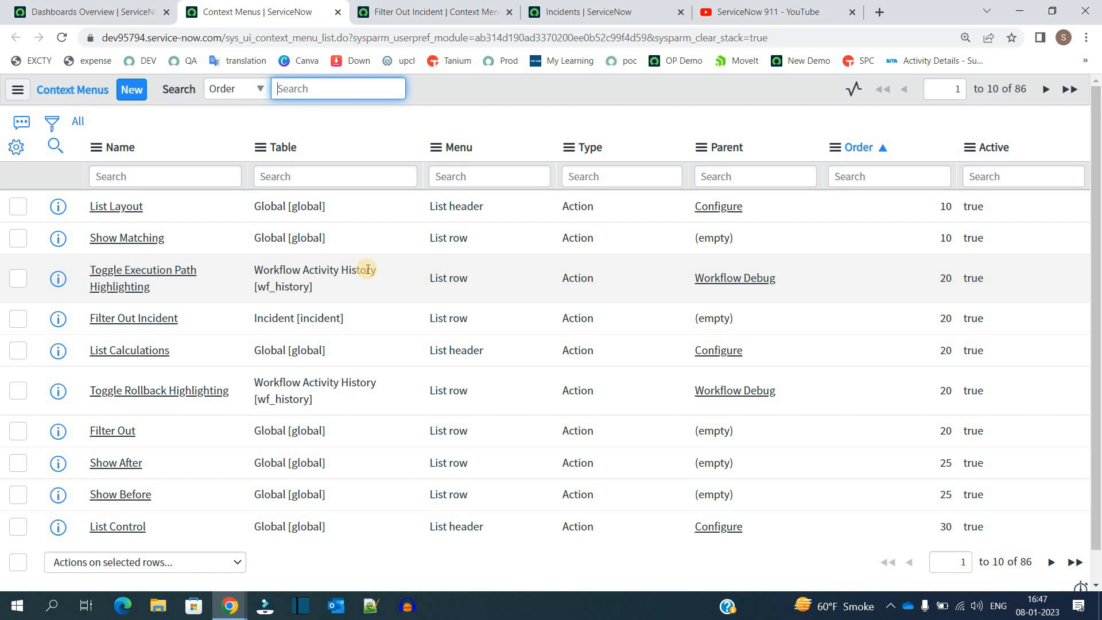
pyautogui.moveTo(196, 224)
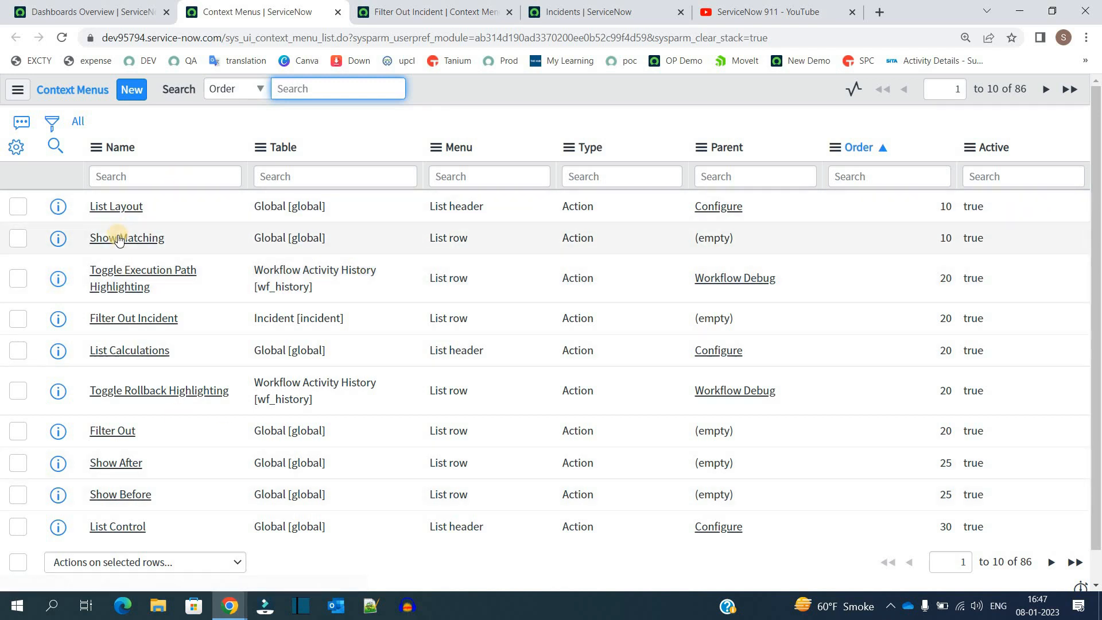
pyautogui.click(126, 238)
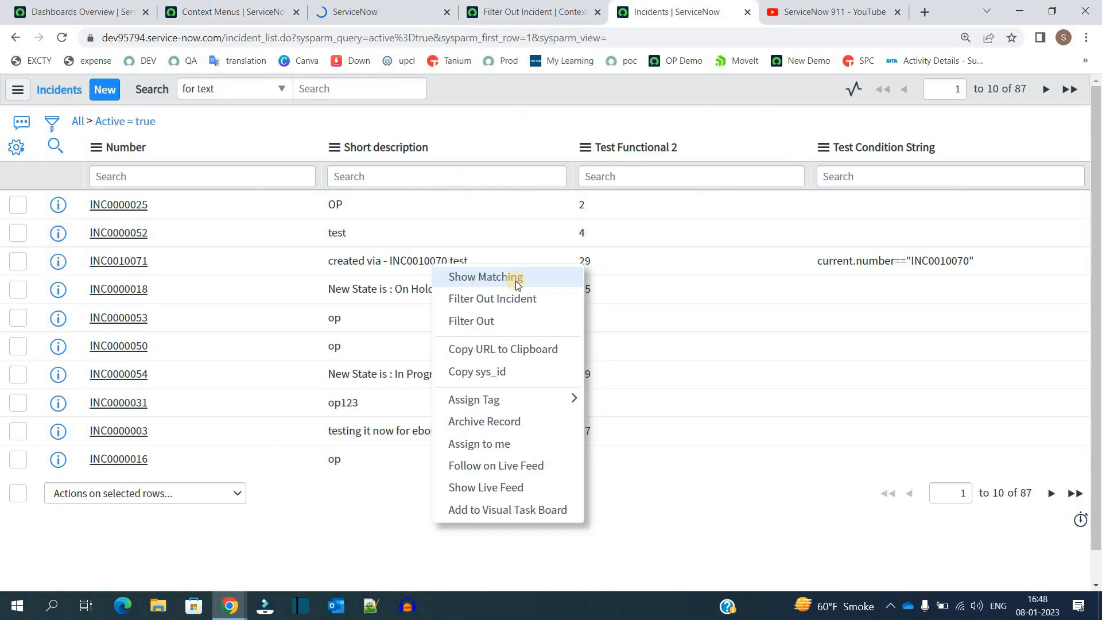
# Step: Compare the Show Matching record's Global table, List row menu and Action type against the incident row menu
pyautogui.click(485, 277)
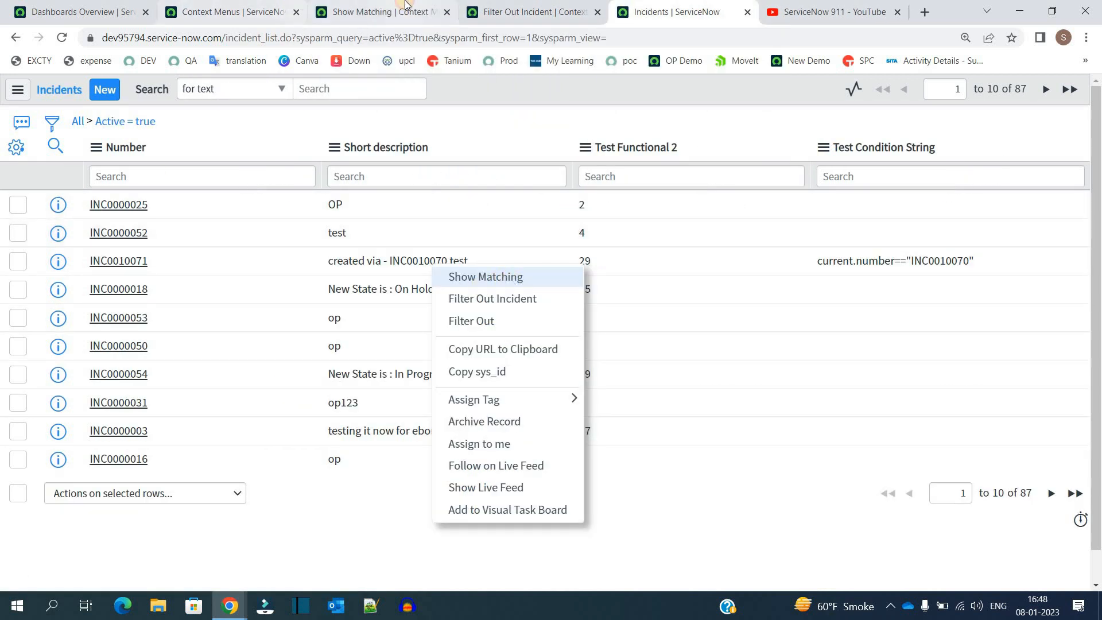
pyautogui.click(484, 277)
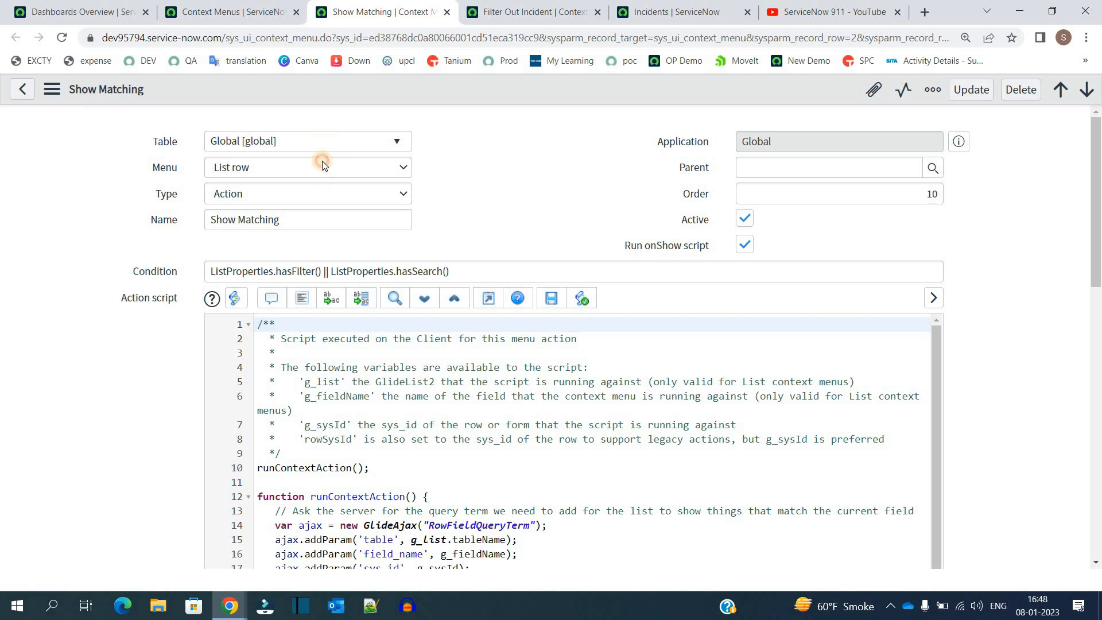
pyautogui.click(308, 167)
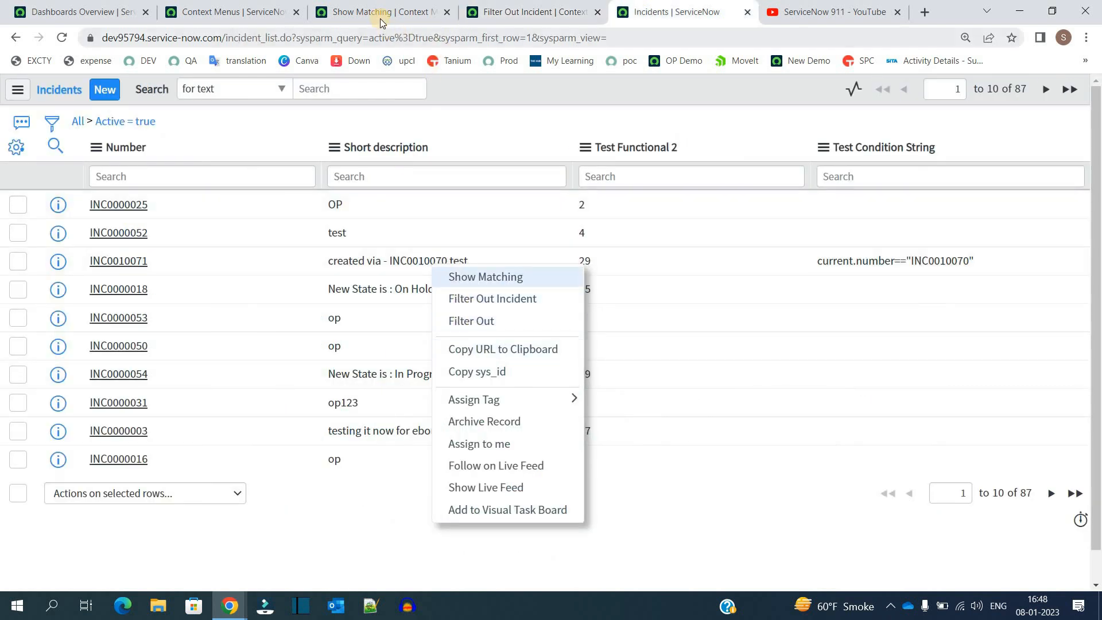
pyautogui.click(484, 277)
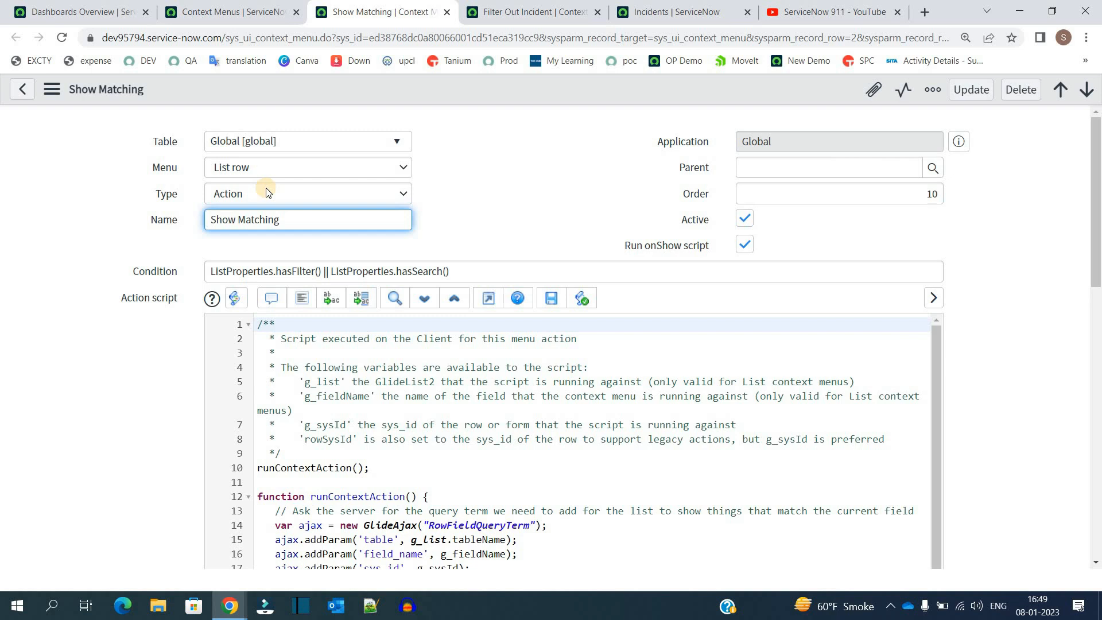
# Step: Review the record's empty Parent field and order 10, then go back to the incident row menu
pyautogui.click(307, 219)
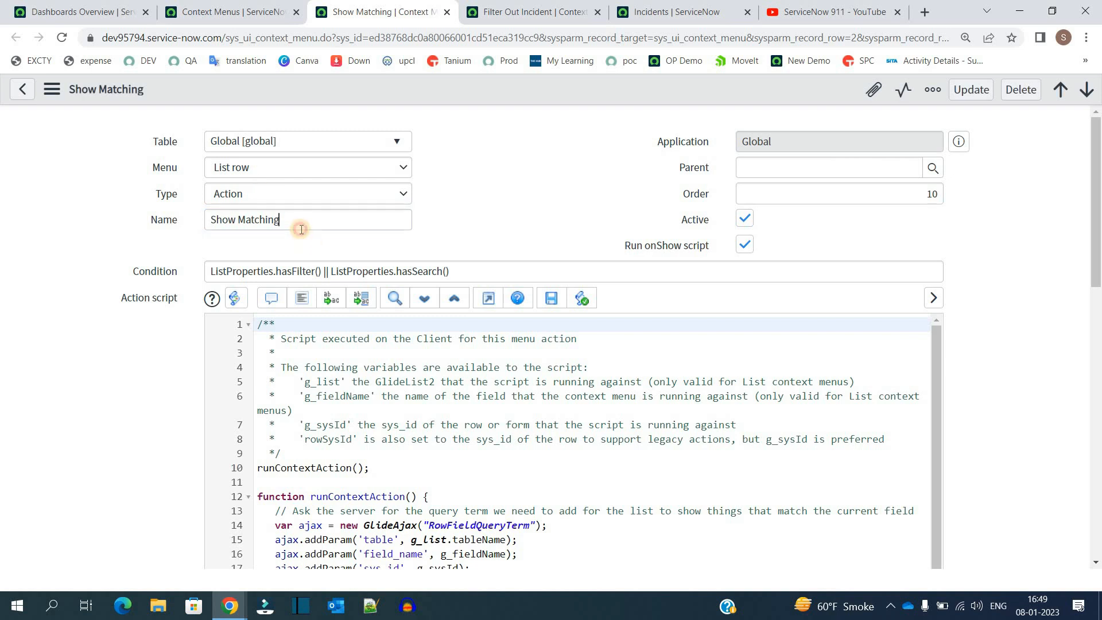
pyautogui.doubleClick(361, 271)
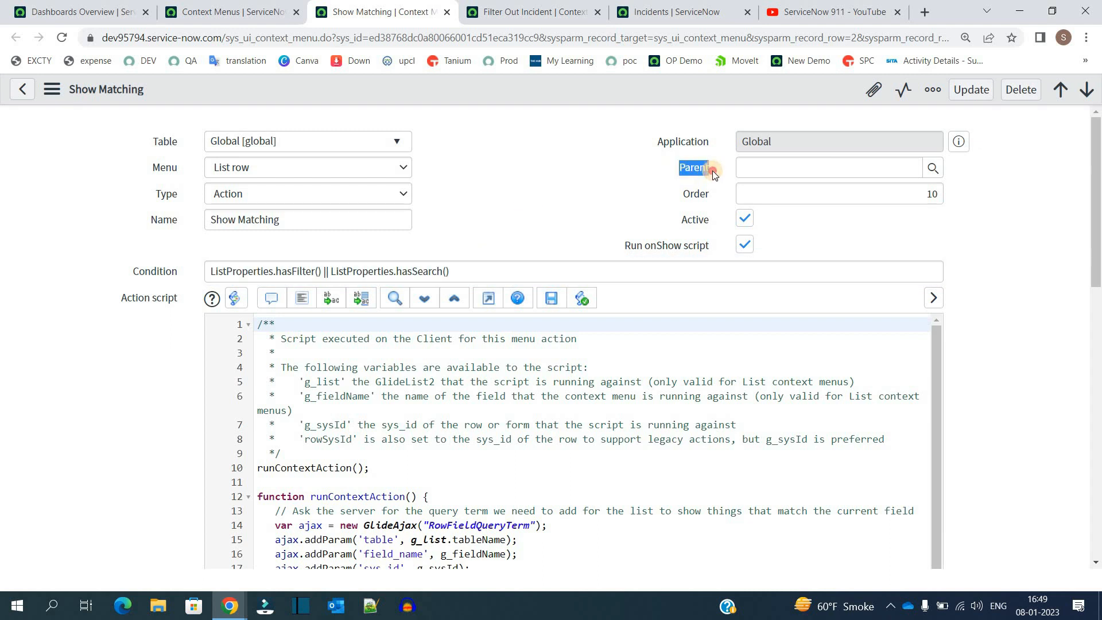
pyautogui.click(827, 167)
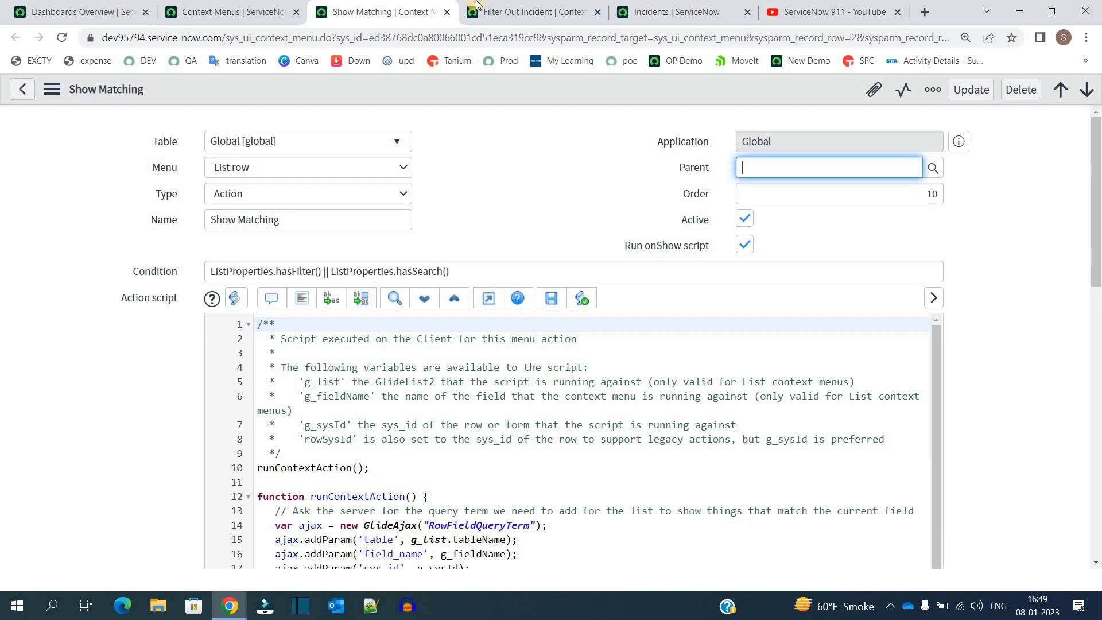
pyautogui.click(530, 11)
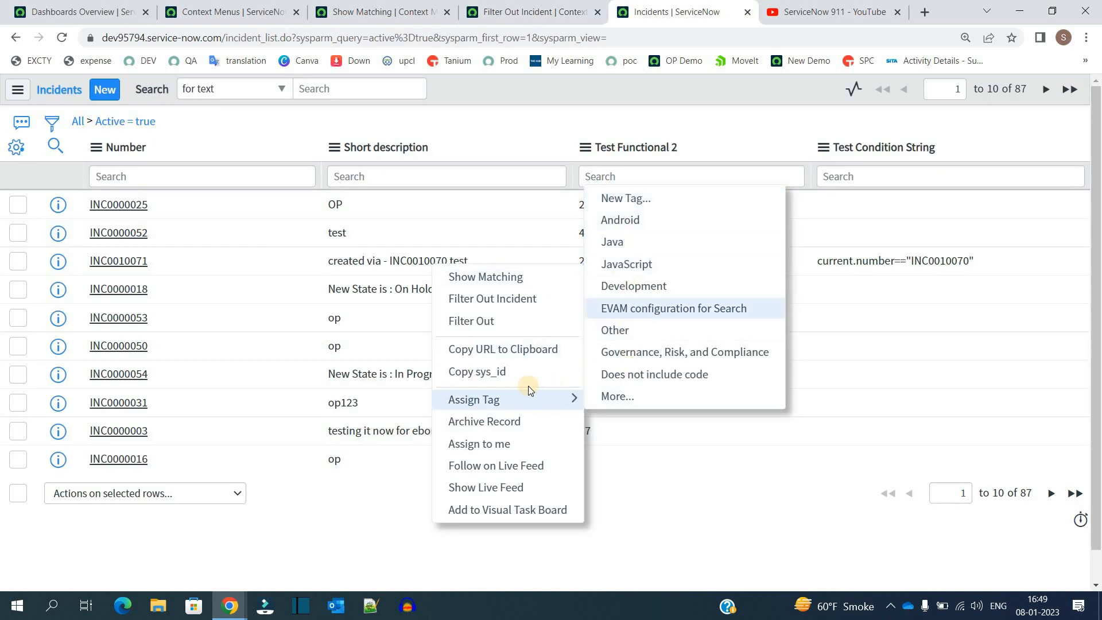
pyautogui.moveTo(528, 399)
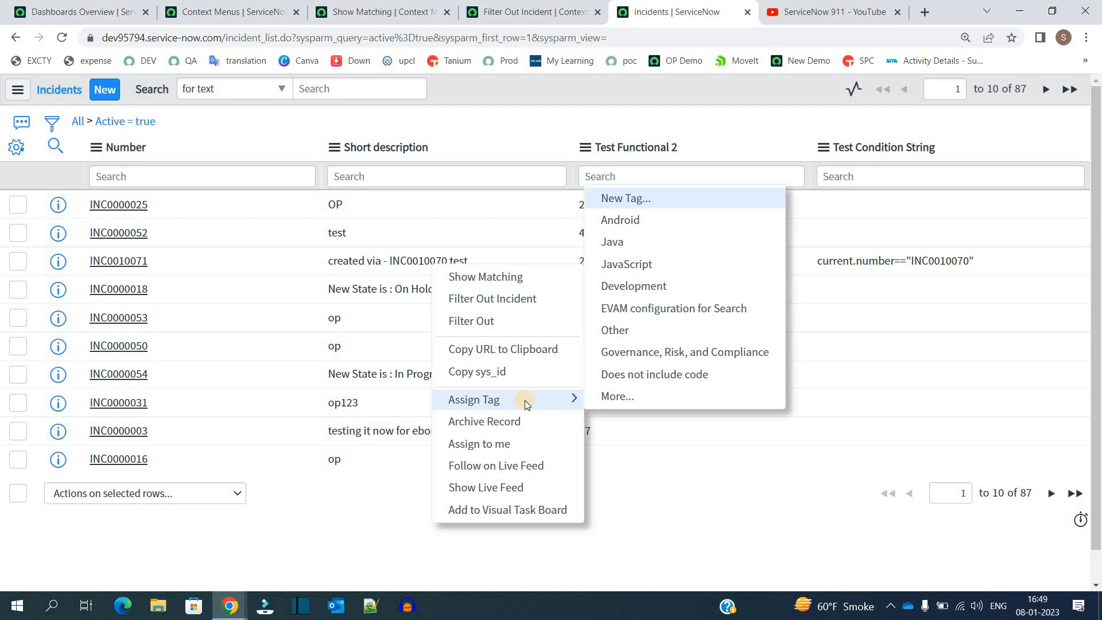
pyautogui.moveTo(395, 30)
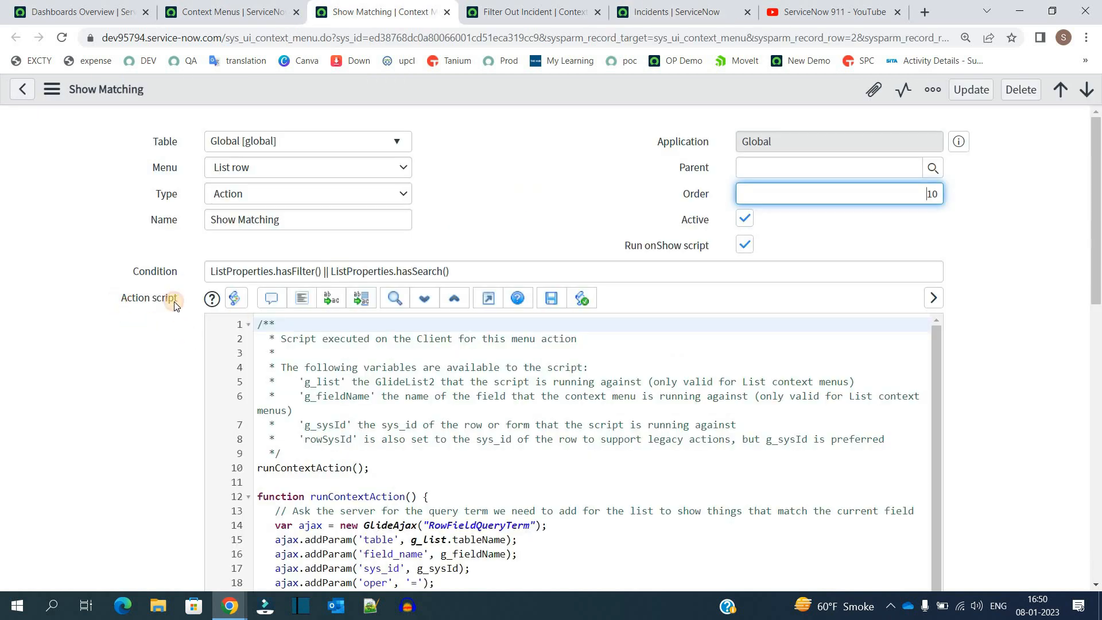
# Step: Locate the onShow script and expand the Action script editor to full screen
pyautogui.scroll(-3)
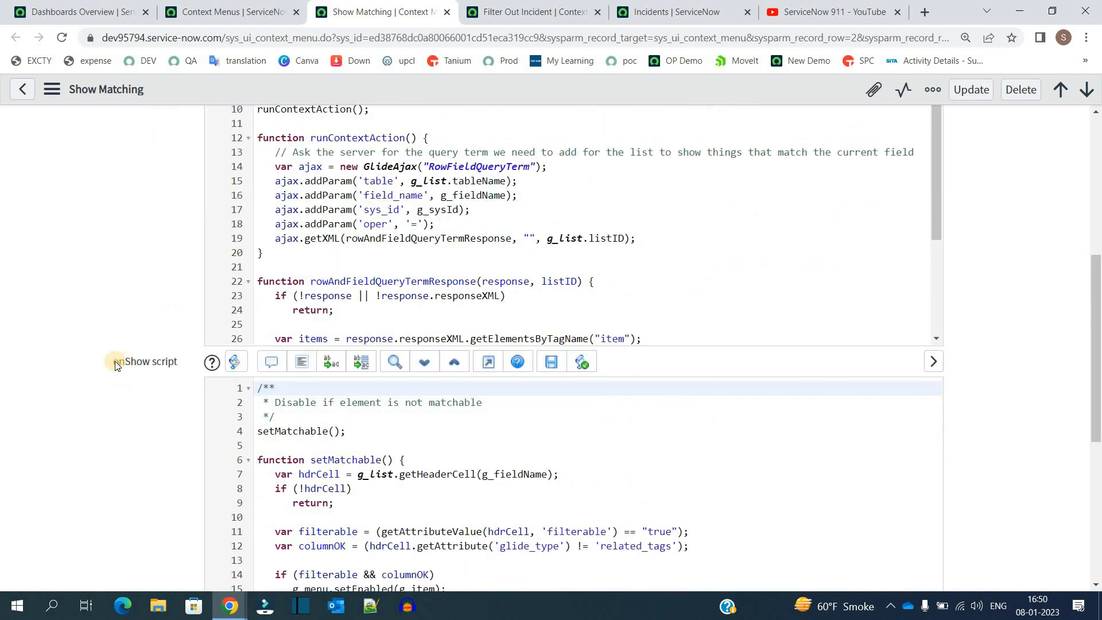
pyautogui.doubleClick(149, 361)
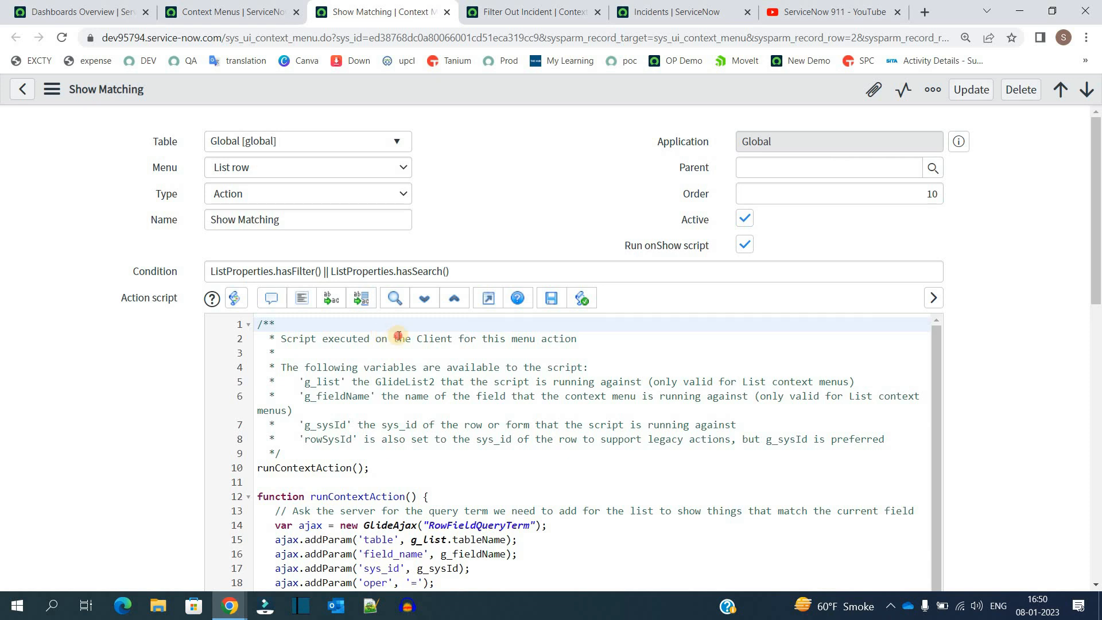
pyautogui.moveTo(109, 349)
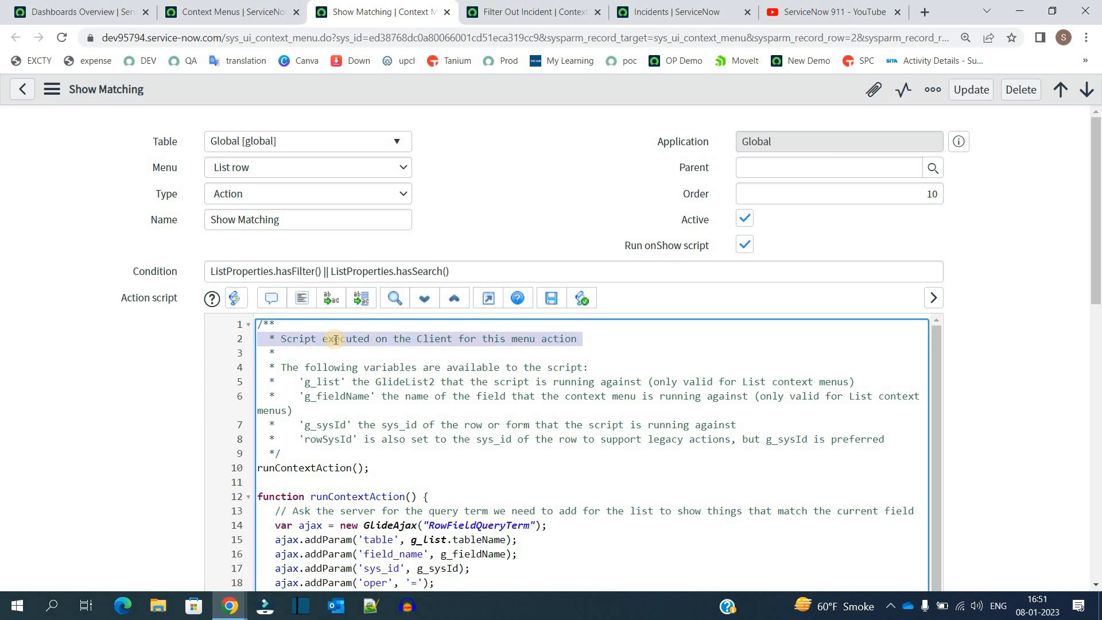
pyautogui.moveTo(487, 298)
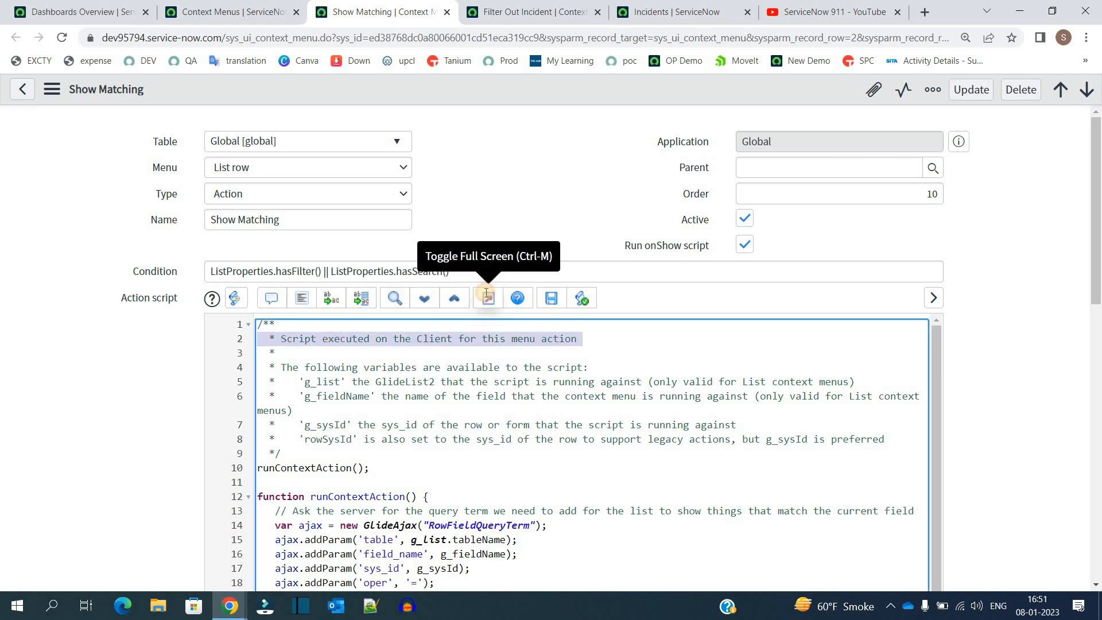
pyautogui.click(487, 297)
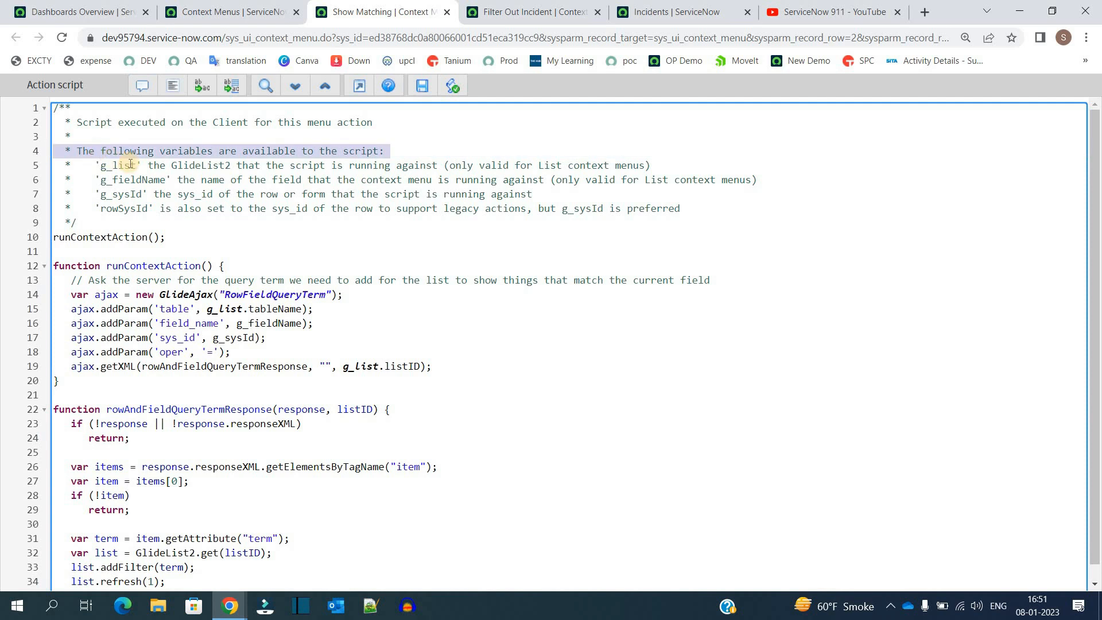
# Step: Read through the g_list, g_fieldName, g_sysId and rowSysId variables in the script comments
pyautogui.doubleClick(118, 166)
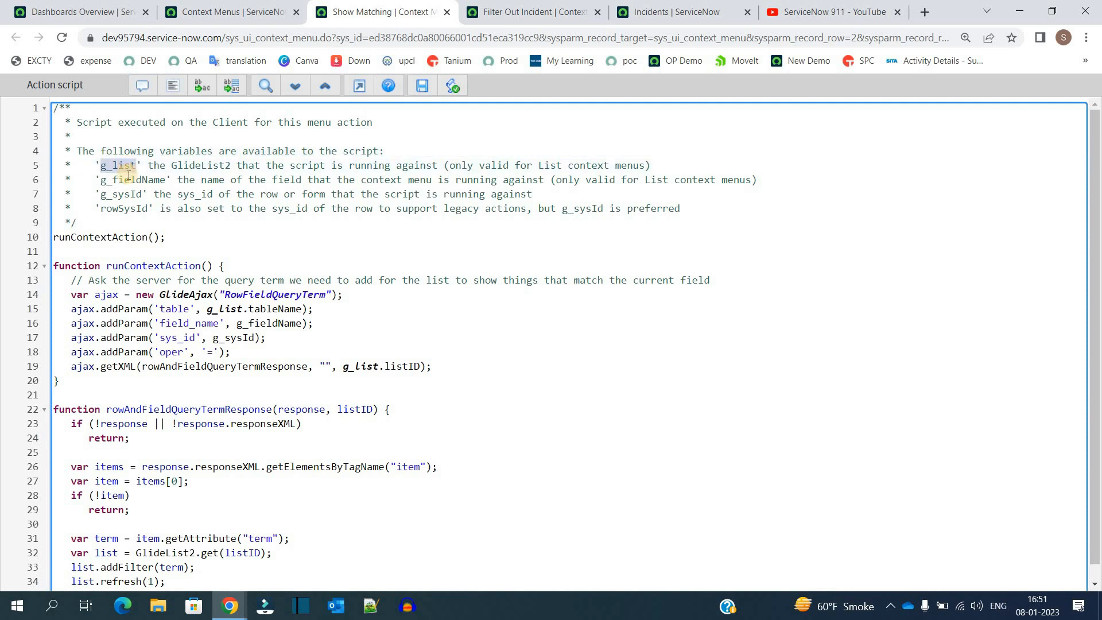
pyautogui.doubleClick(133, 179)
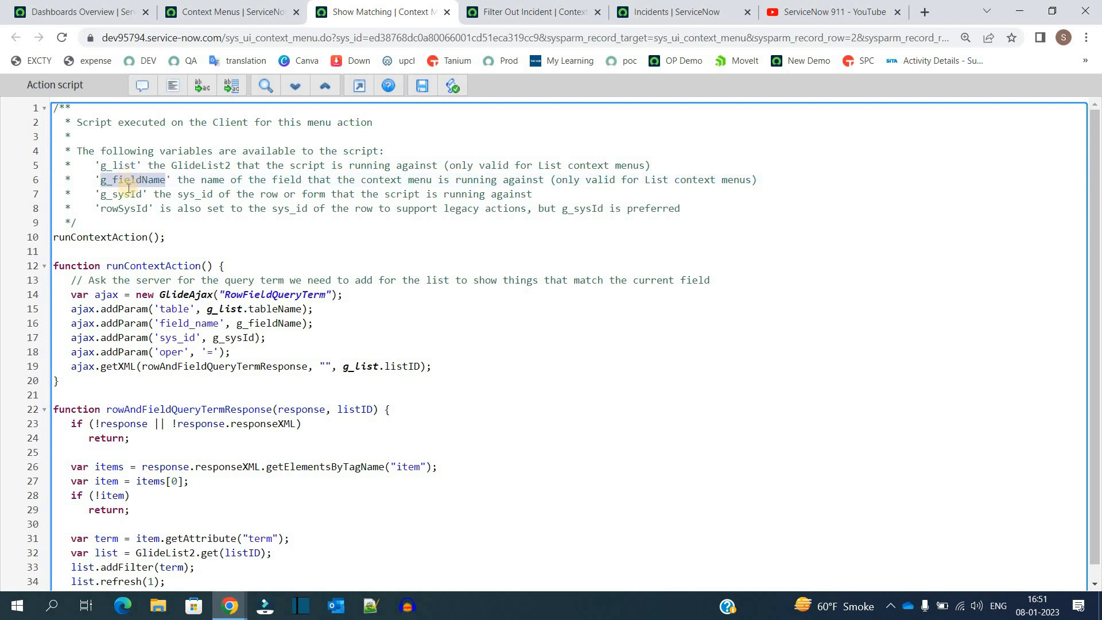
pyautogui.doubleClick(121, 194)
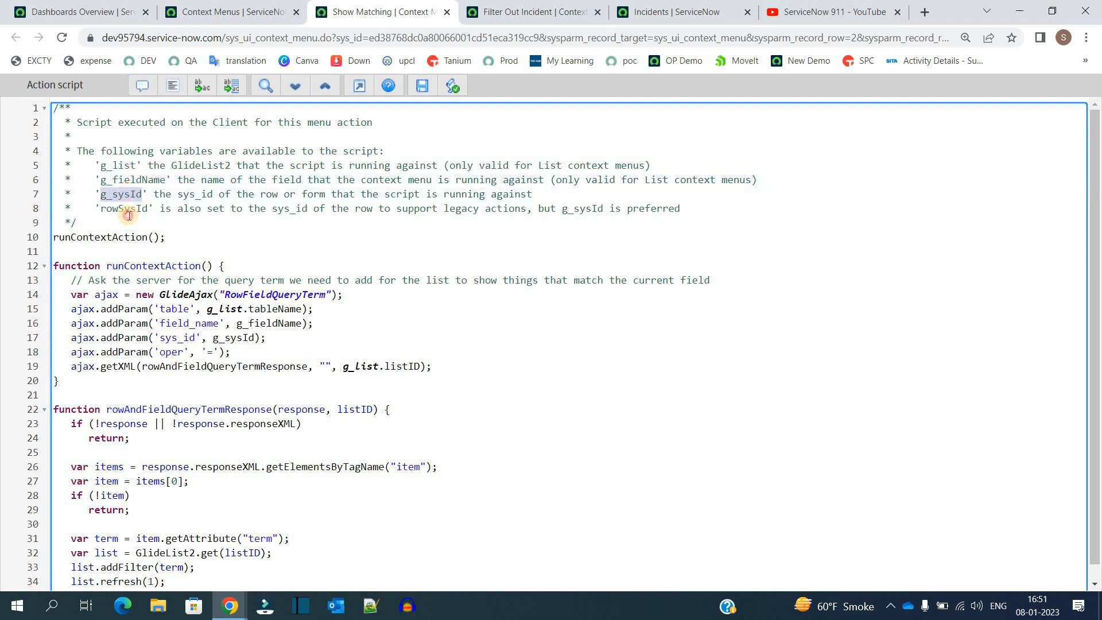
pyautogui.doubleClick(123, 208)
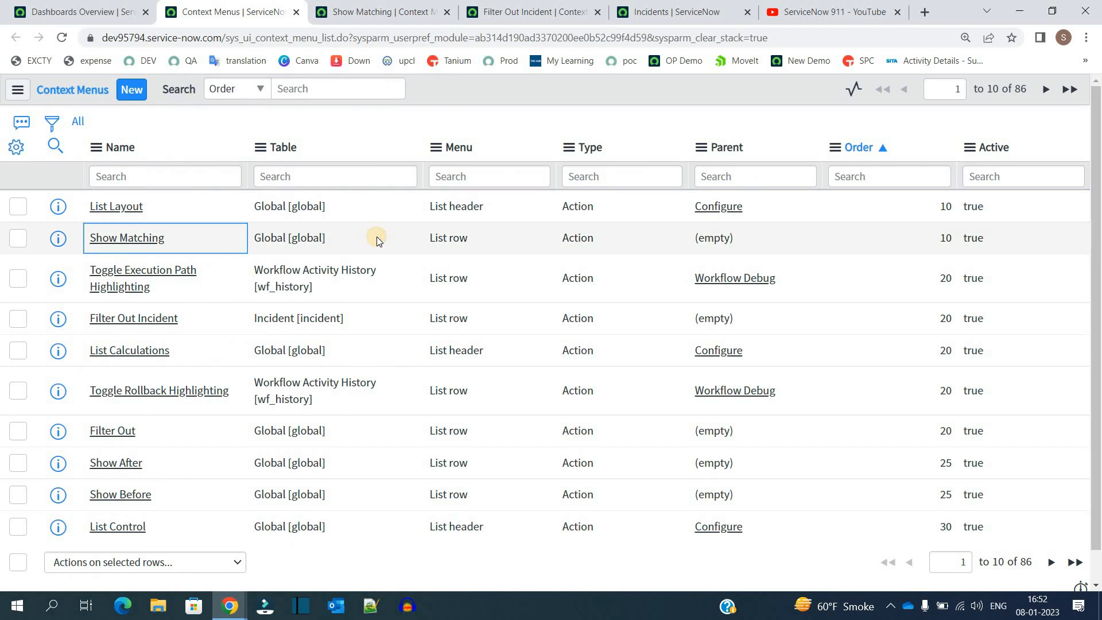
pyautogui.moveTo(361, 243)
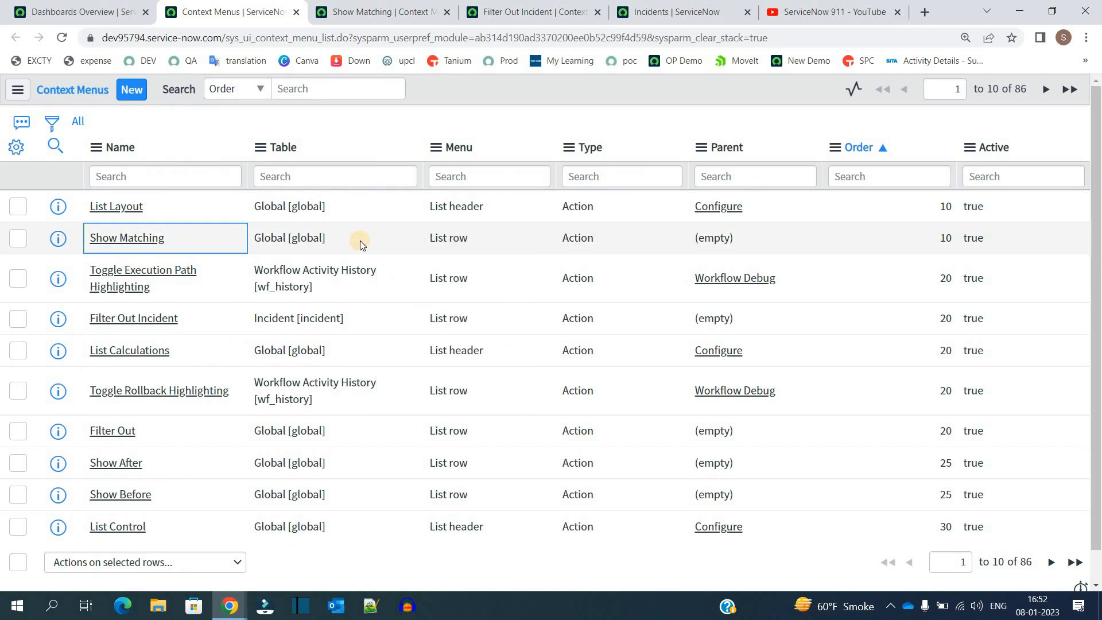
# Step: Return to the Show Matching record and review the GlideAjax call in its action script
pyautogui.rightClick(359, 243)
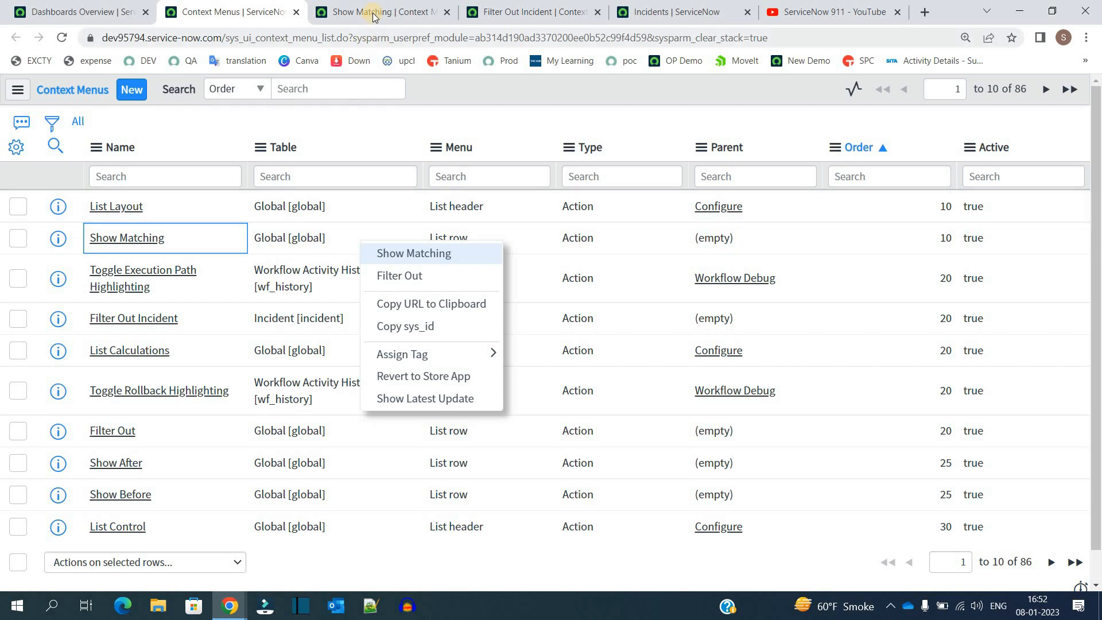
pyautogui.click(413, 252)
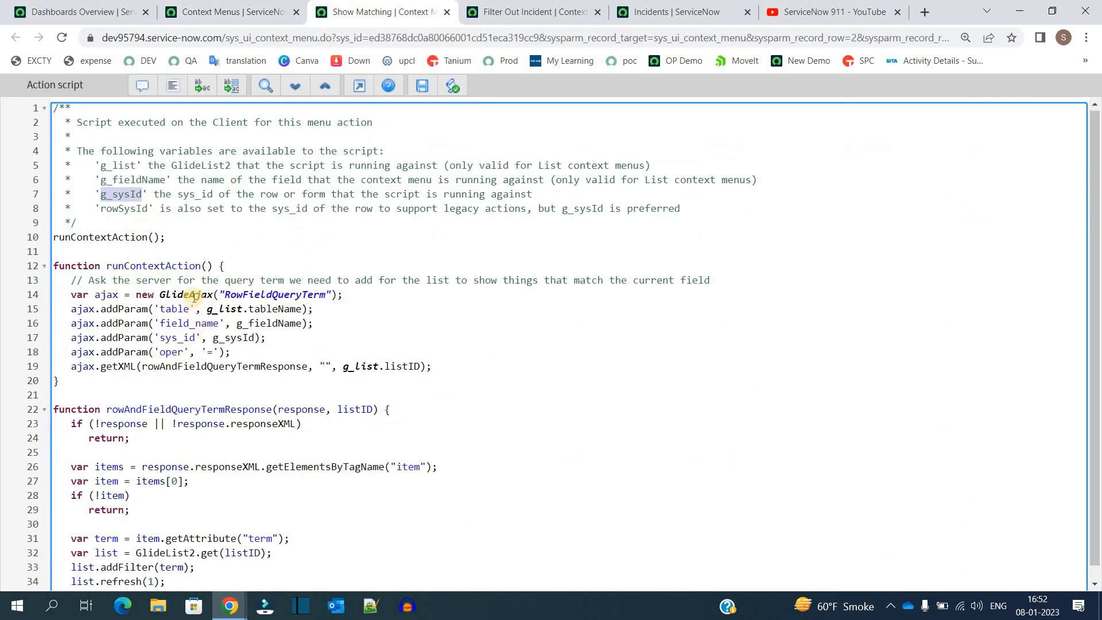
pyautogui.doubleClick(187, 295)
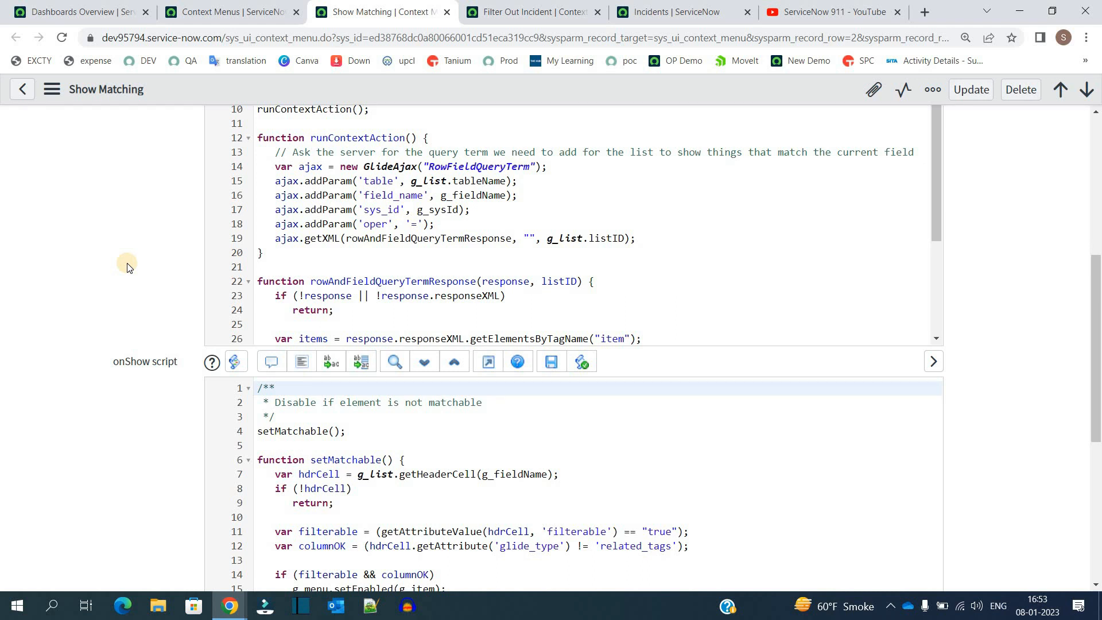
pyautogui.moveTo(129, 270)
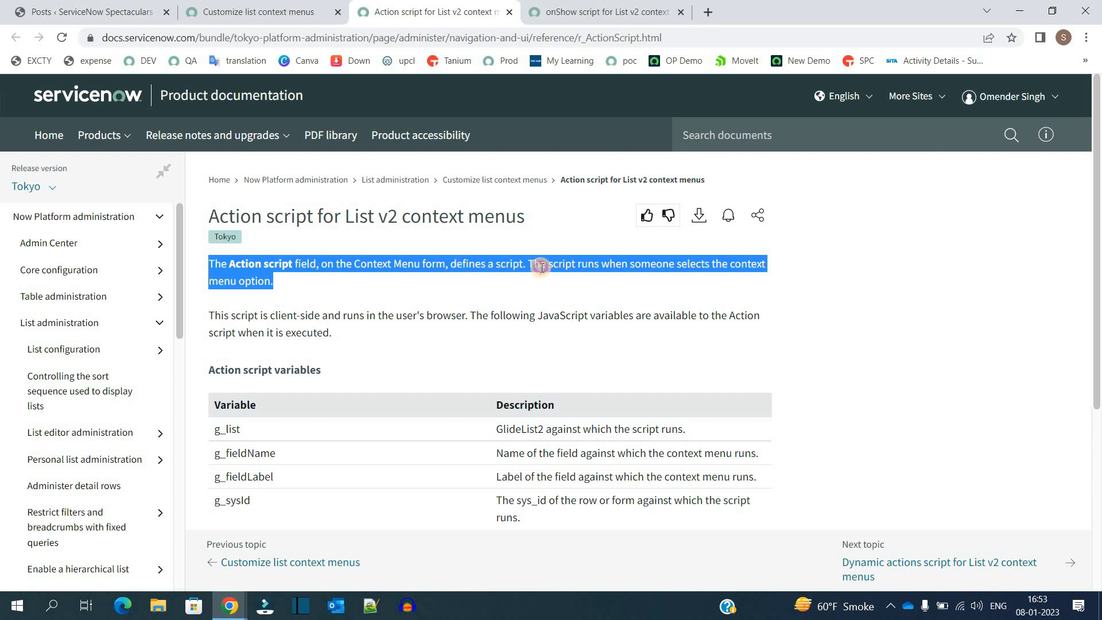
# Step: Finish the Action script docs page and move to the top of the onShow script documentation page
pyautogui.click(720, 265)
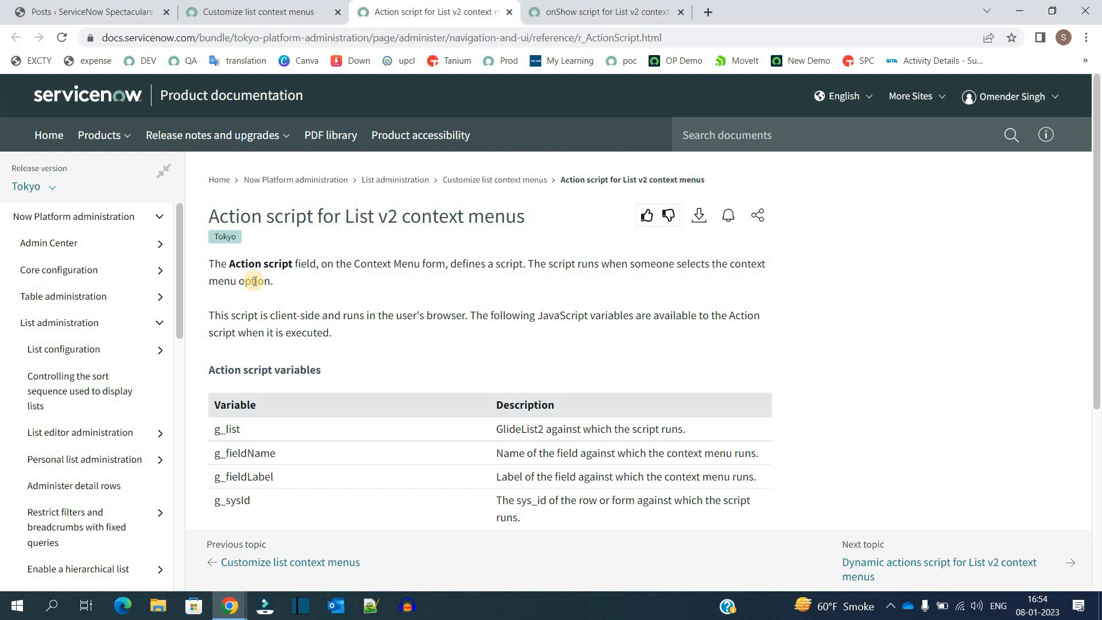
pyautogui.click(600, 11)
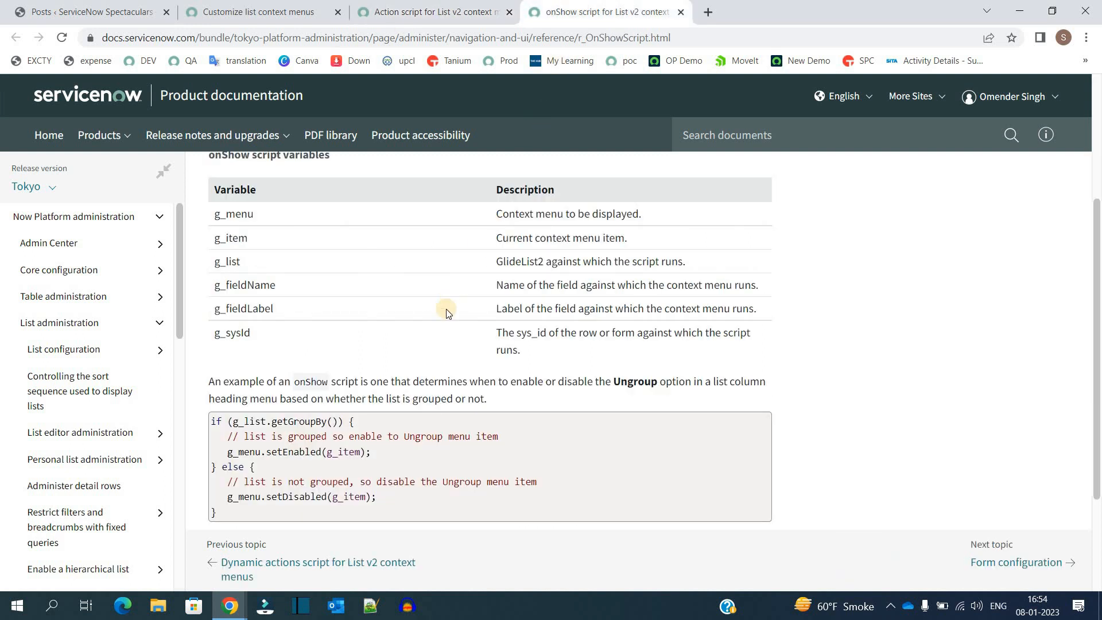
pyautogui.scroll(3)
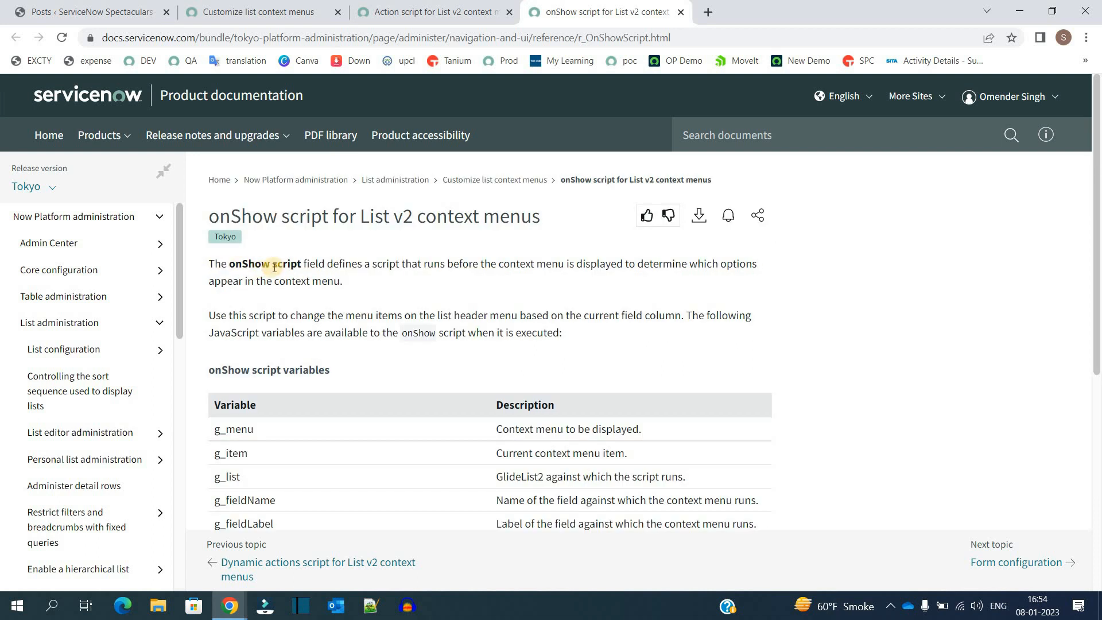
pyautogui.moveTo(457, 264)
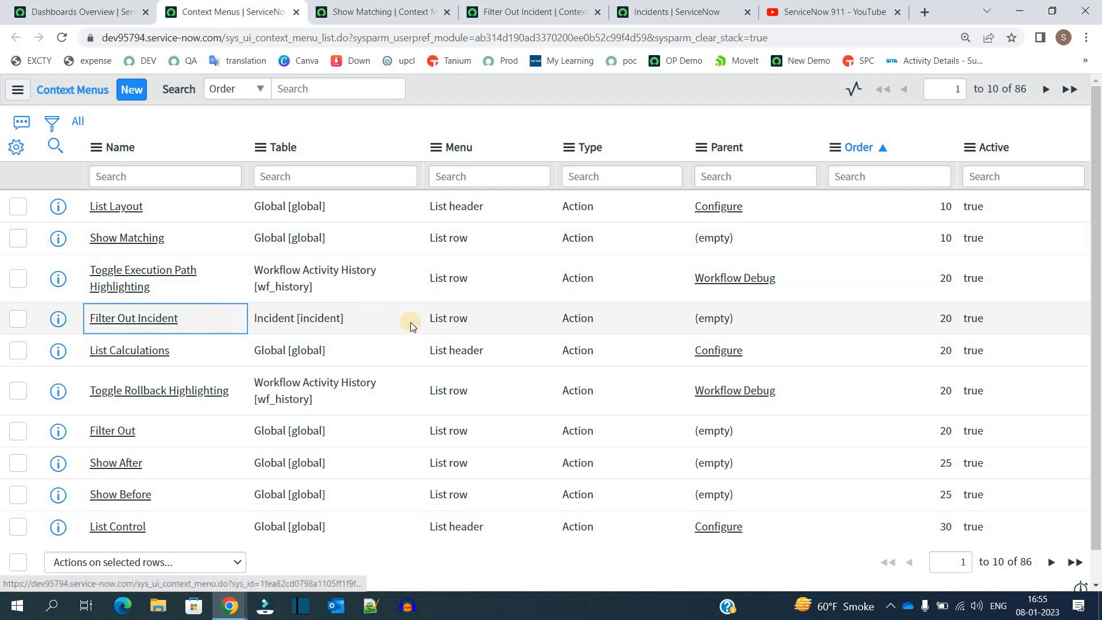
# Step: Review the Filter Out Incident record on the Incident table and its alert calls in the action and onShow scripts
pyautogui.doubleClick(299, 318)
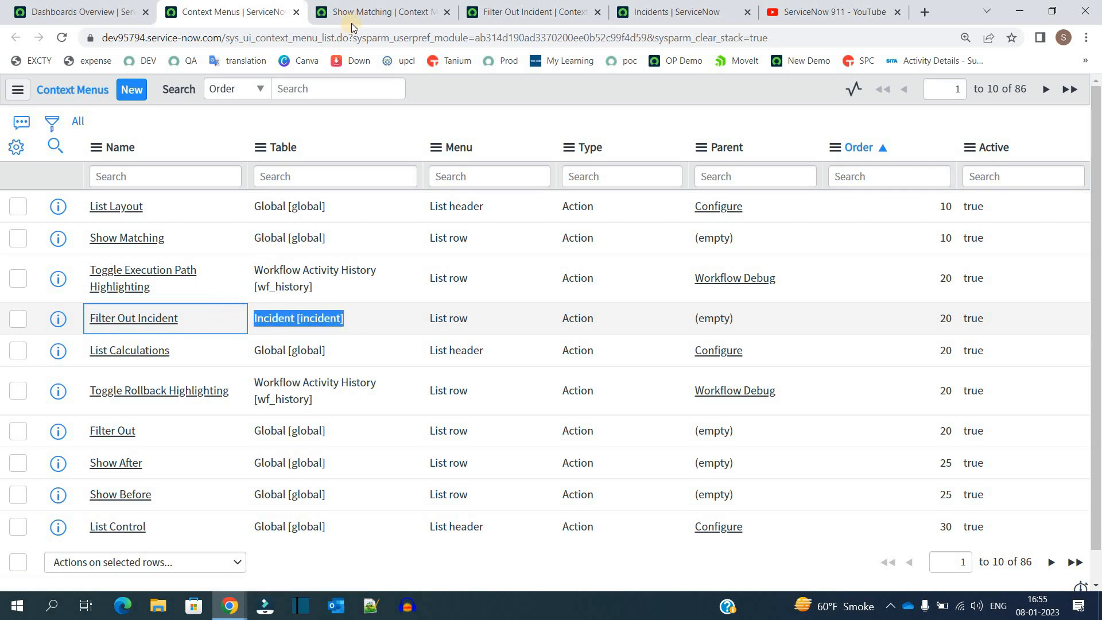
pyautogui.click(133, 318)
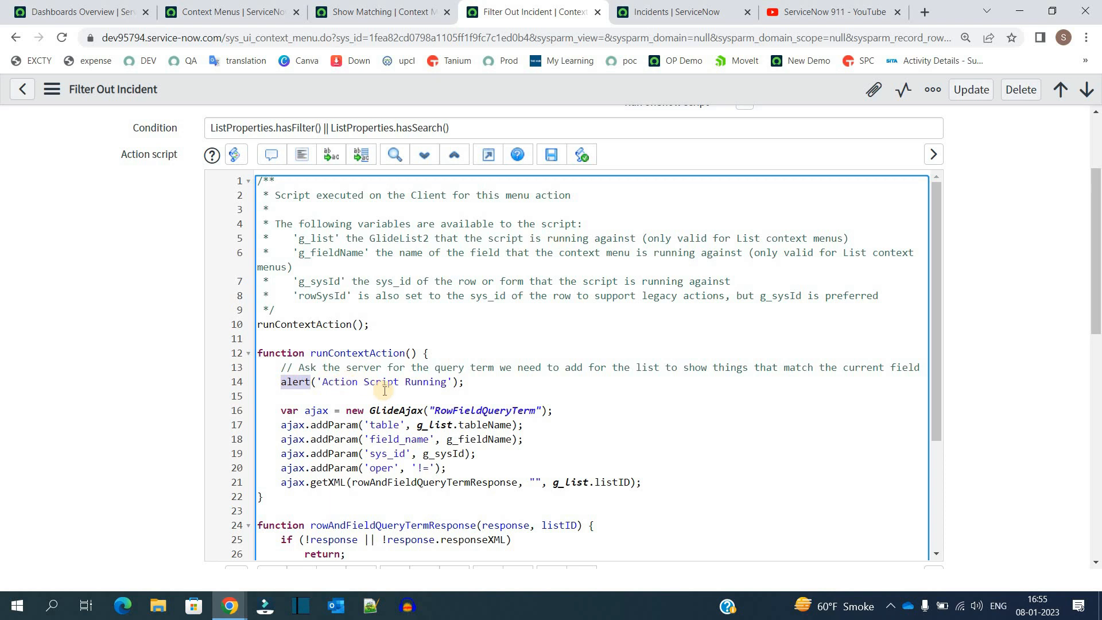
pyautogui.scroll(-3)
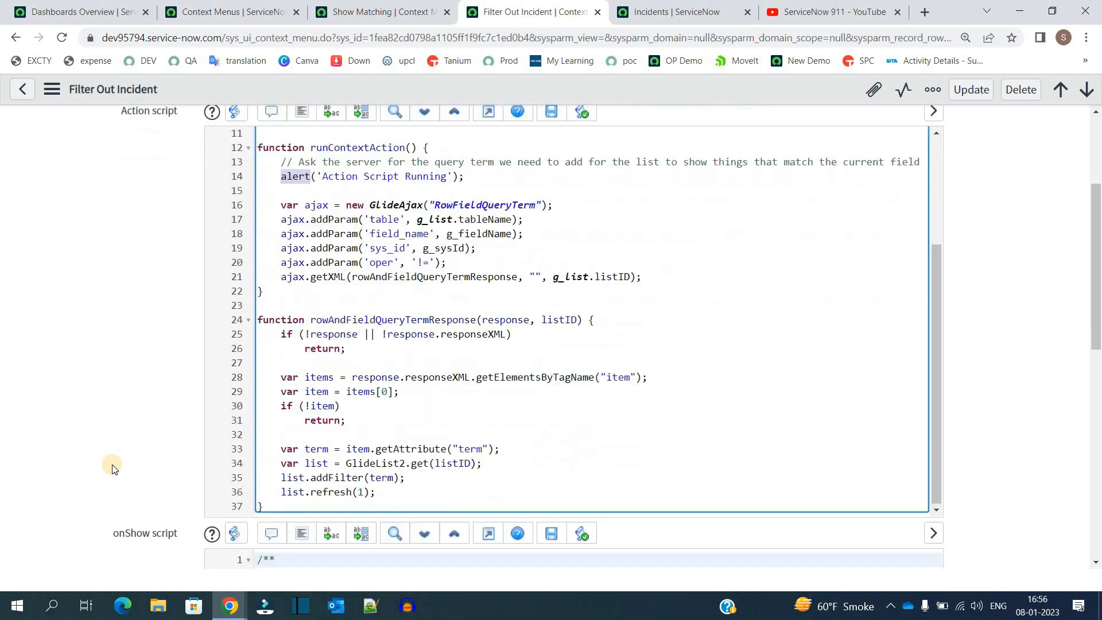
pyautogui.scroll(-3)
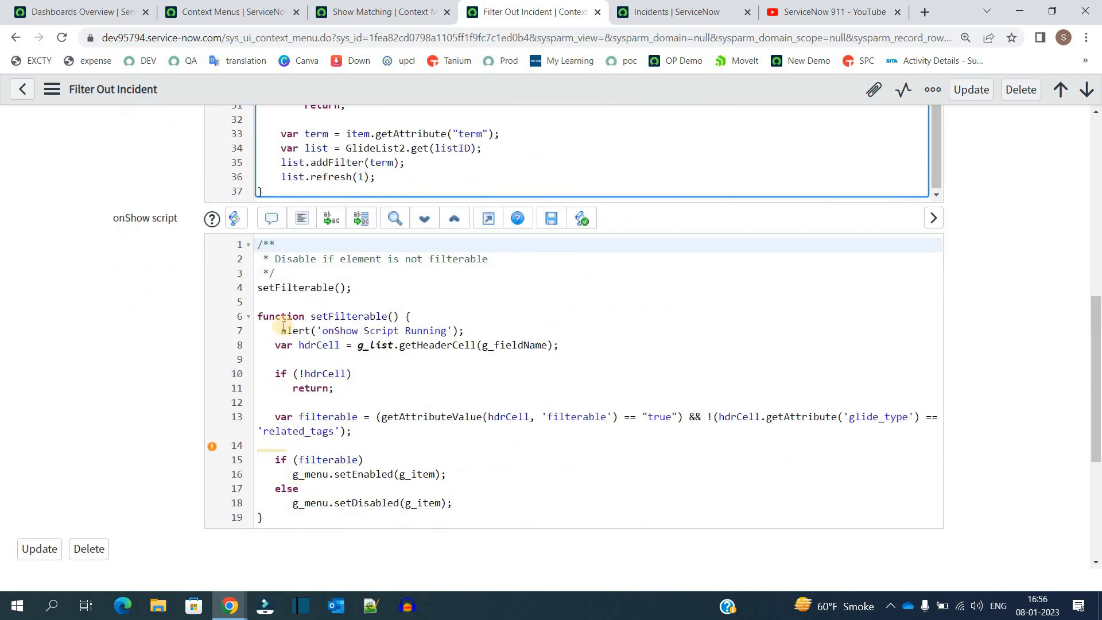
pyautogui.click(282, 331)
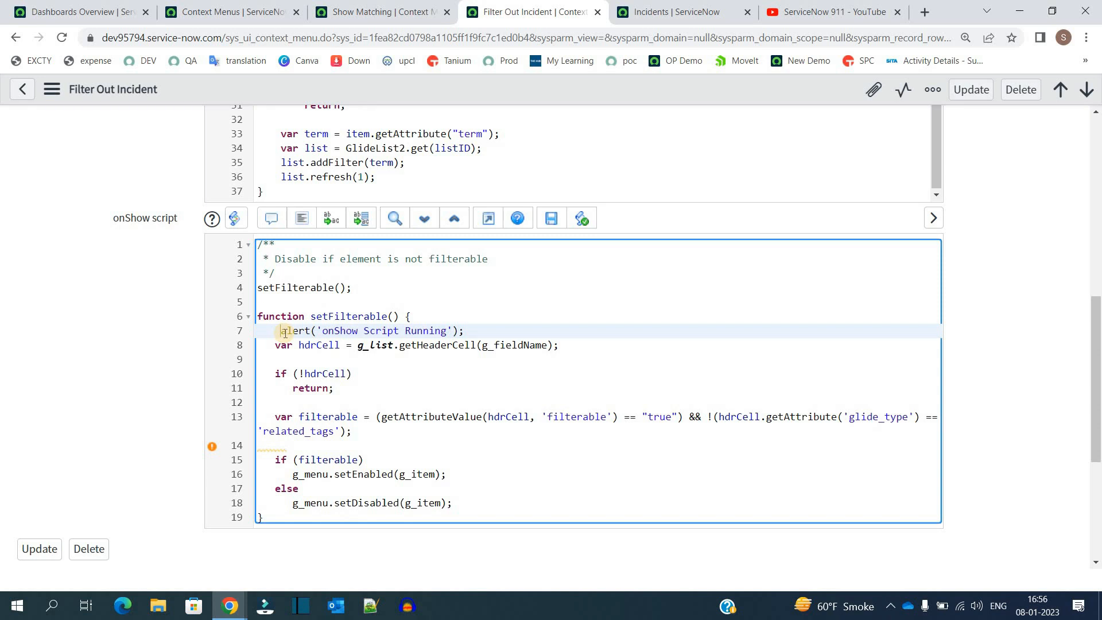
# Step: On the incident list, acknowledge the onShow alert and run Filter Out Incident on a row
pyautogui.click(675, 11)
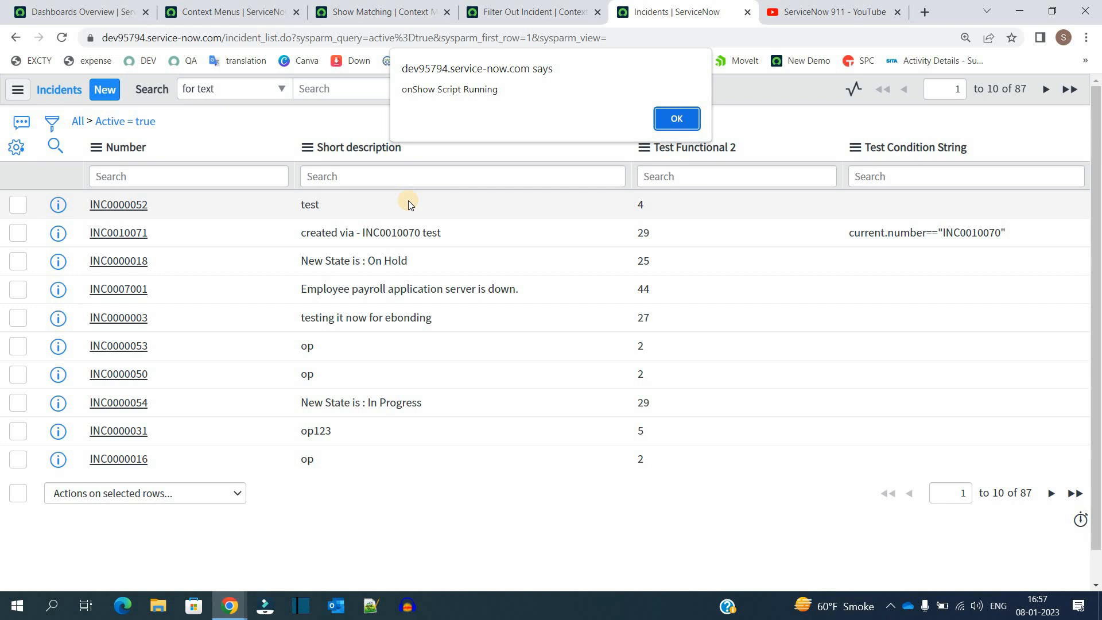
pyautogui.click(675, 118)
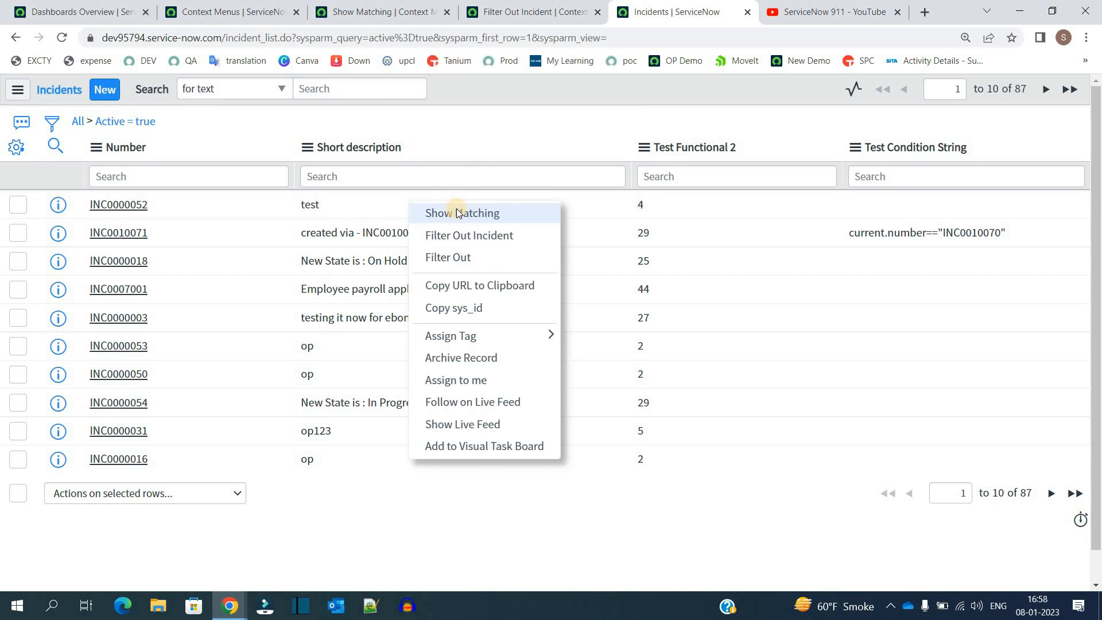
pyautogui.moveTo(450, 335)
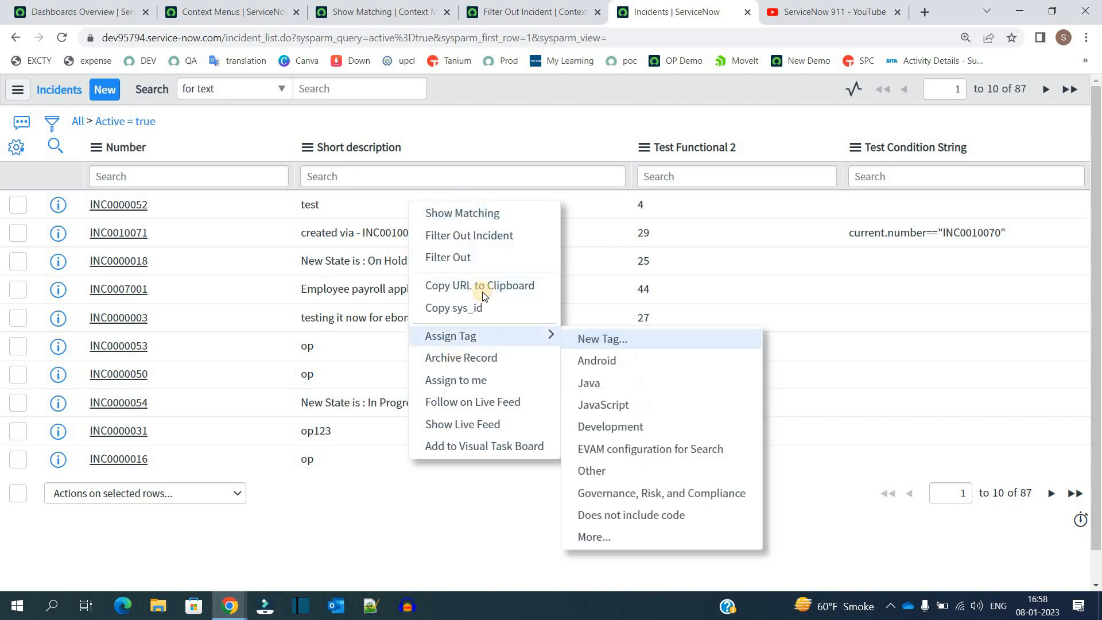
pyautogui.moveTo(492, 239)
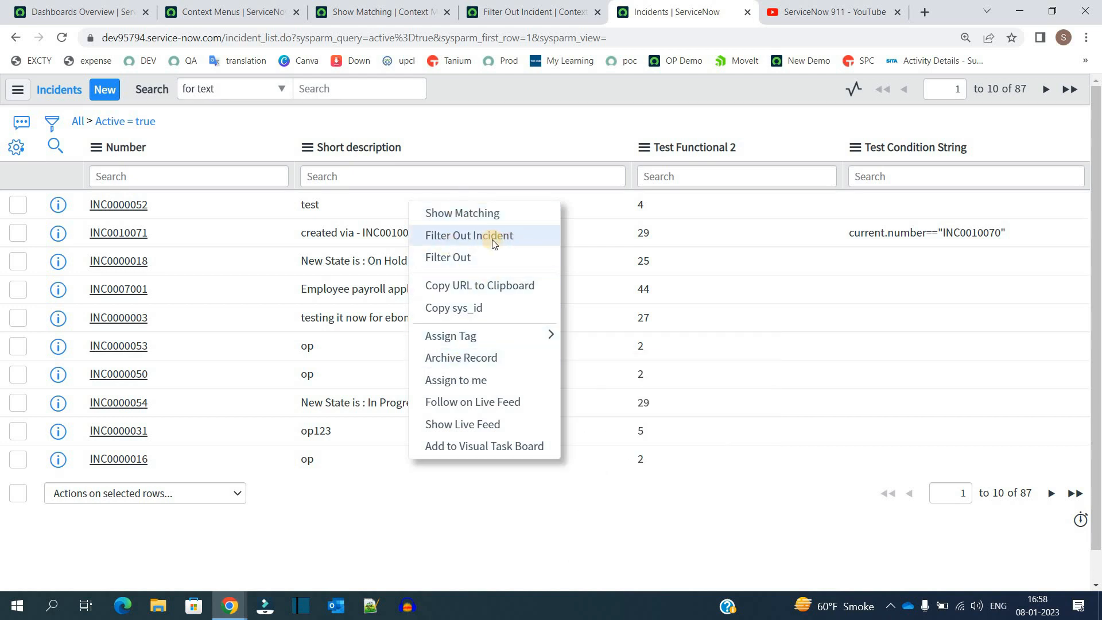
pyautogui.click(468, 235)
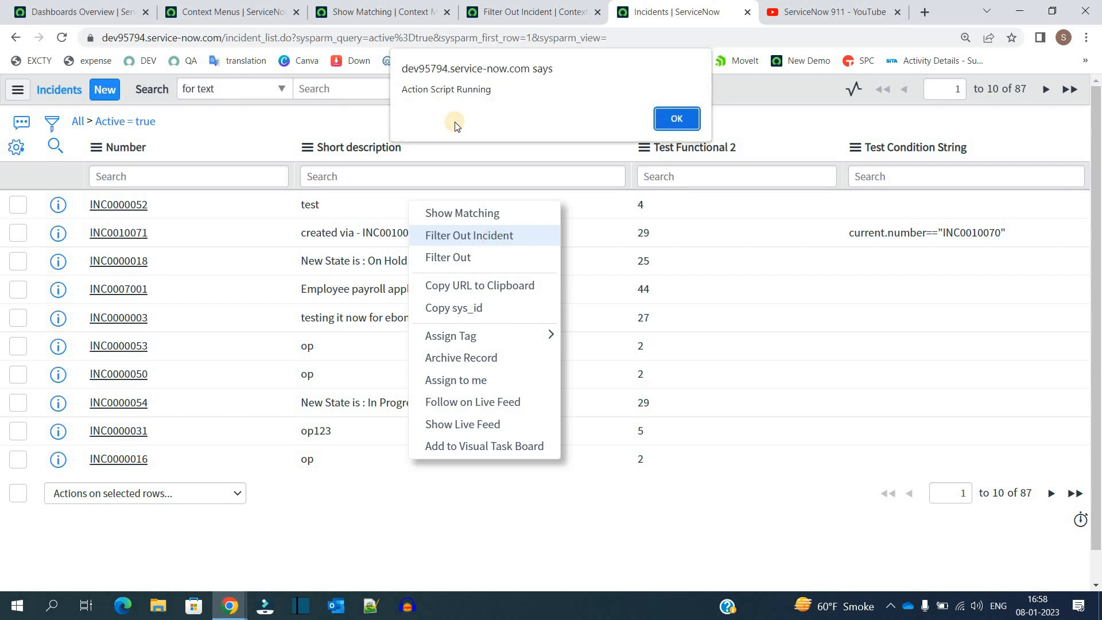
# Step: Acknowledge the Action Script alert, review the list filtered to exclude 'test', and return to the Filter Out Incident record
pyautogui.click(675, 118)
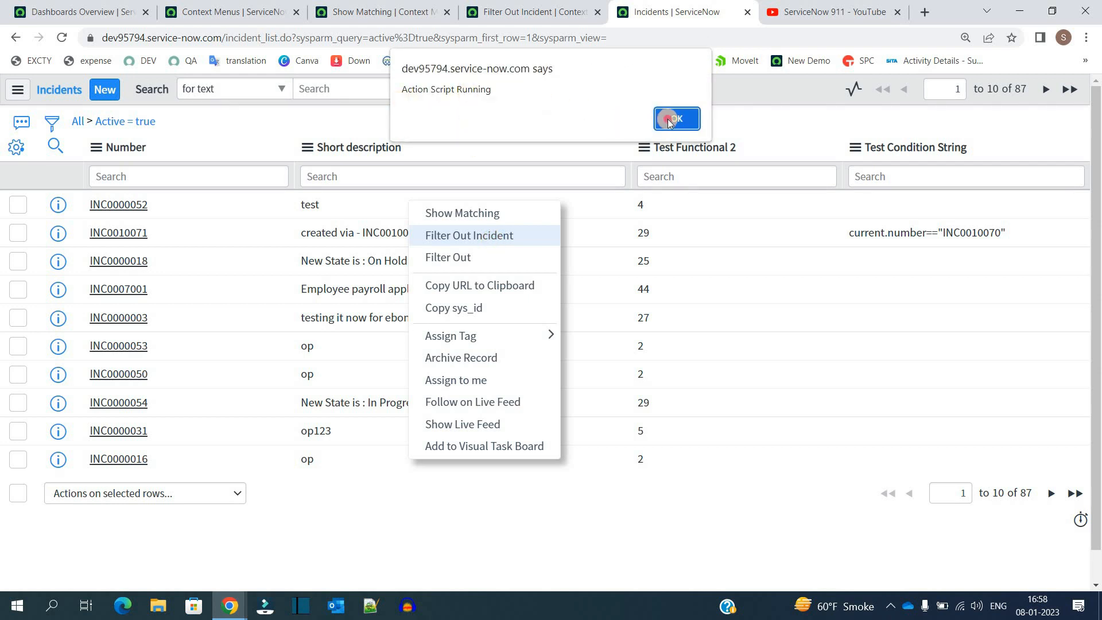
pyautogui.click(676, 118)
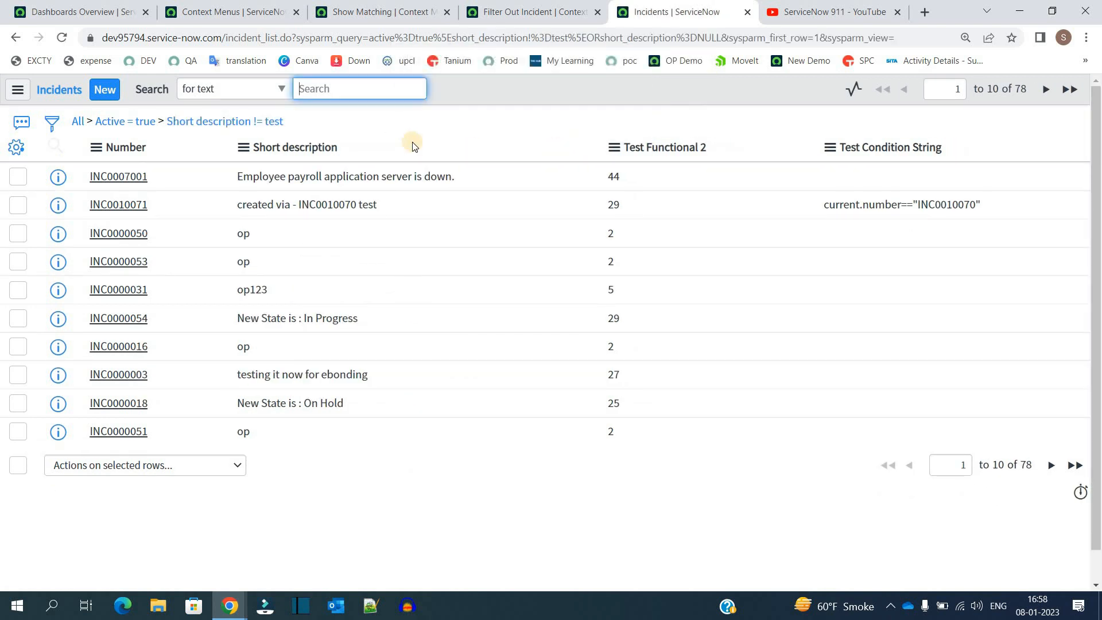
pyautogui.click(359, 89)
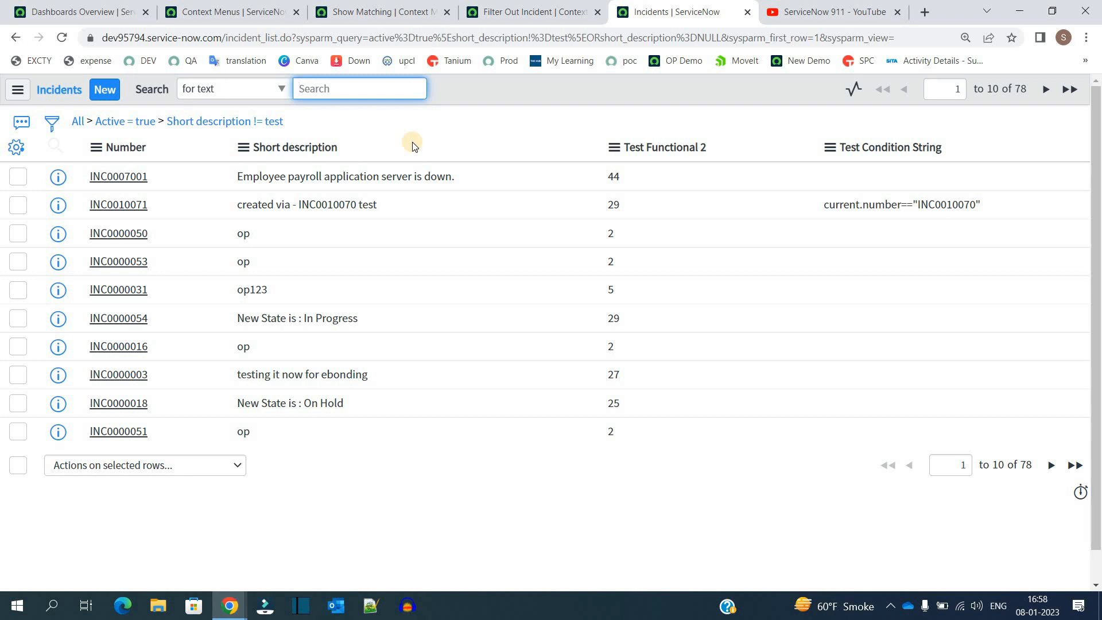
pyautogui.click(530, 11)
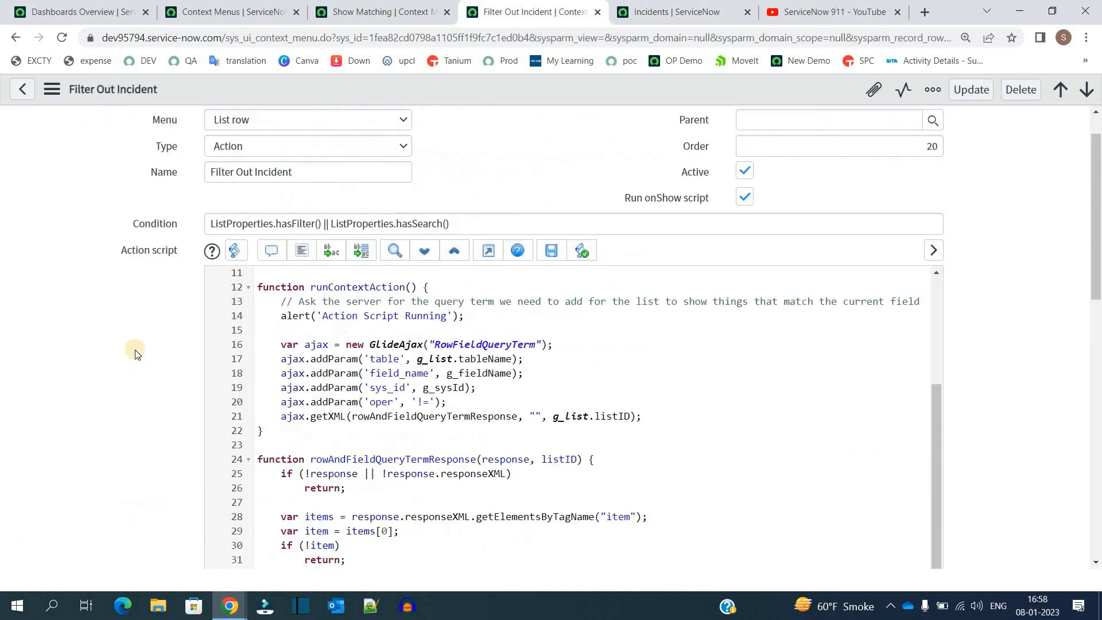
pyautogui.scroll(-3)
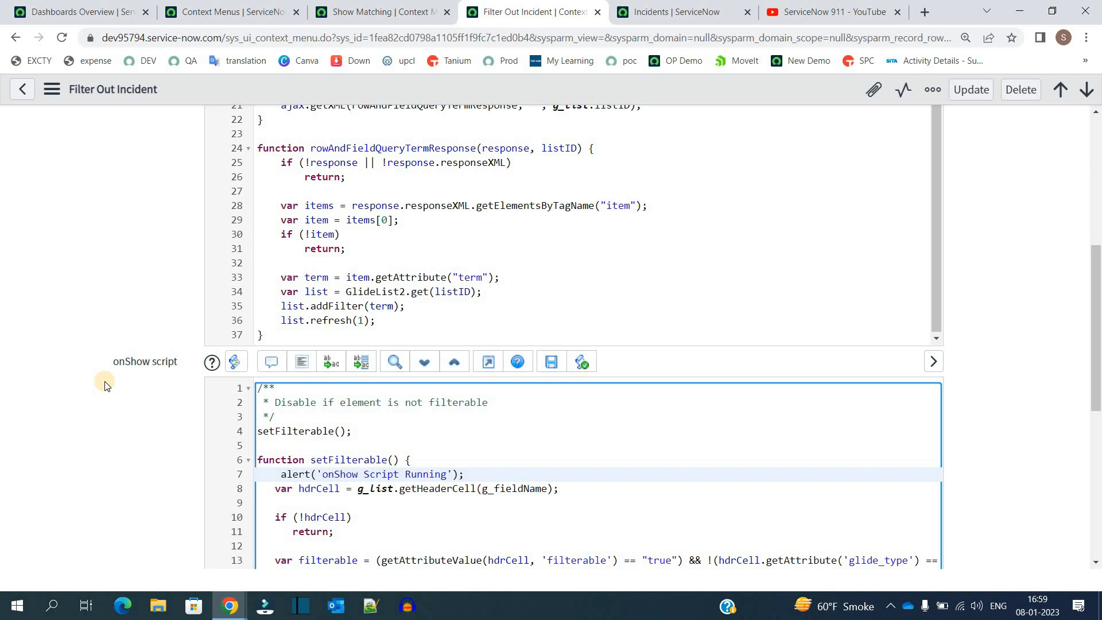
pyautogui.click(281, 474)
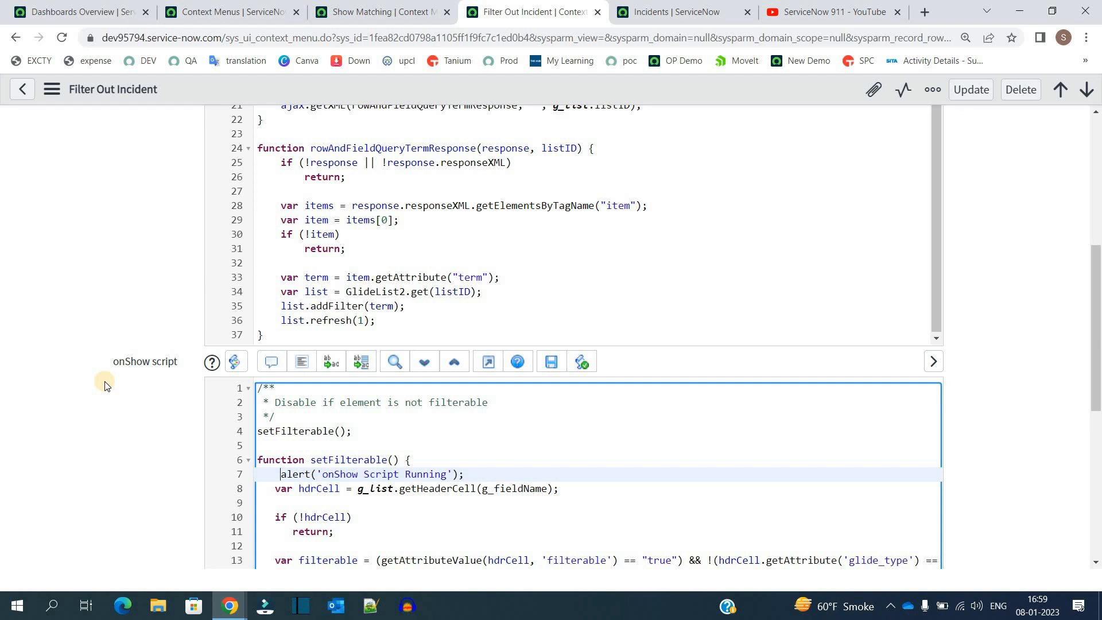